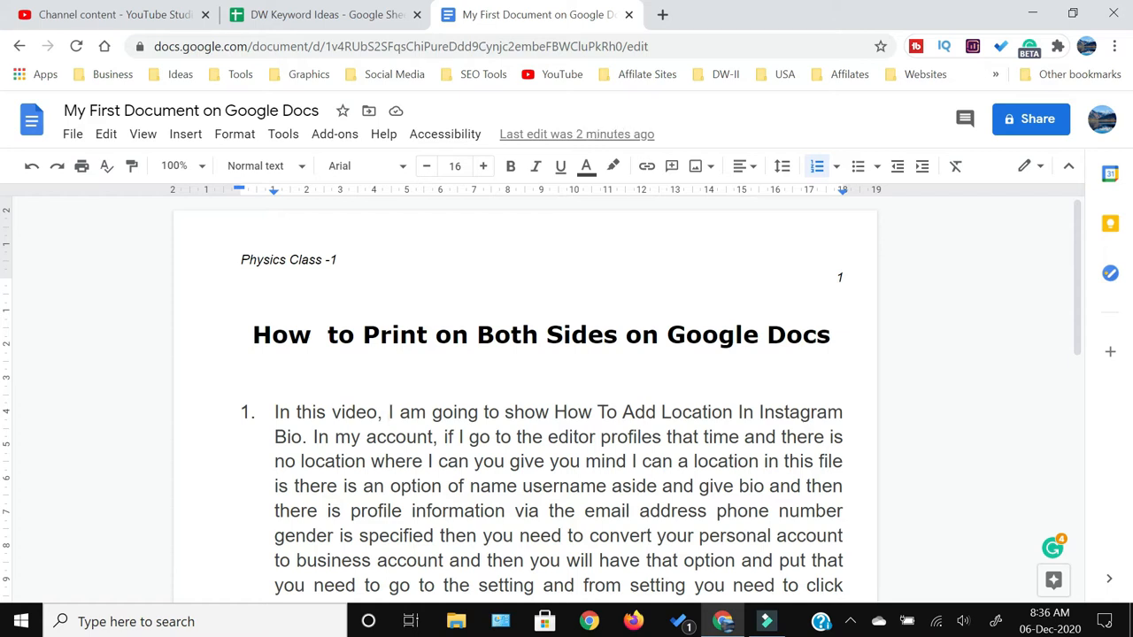
mouse_move(171, 274)
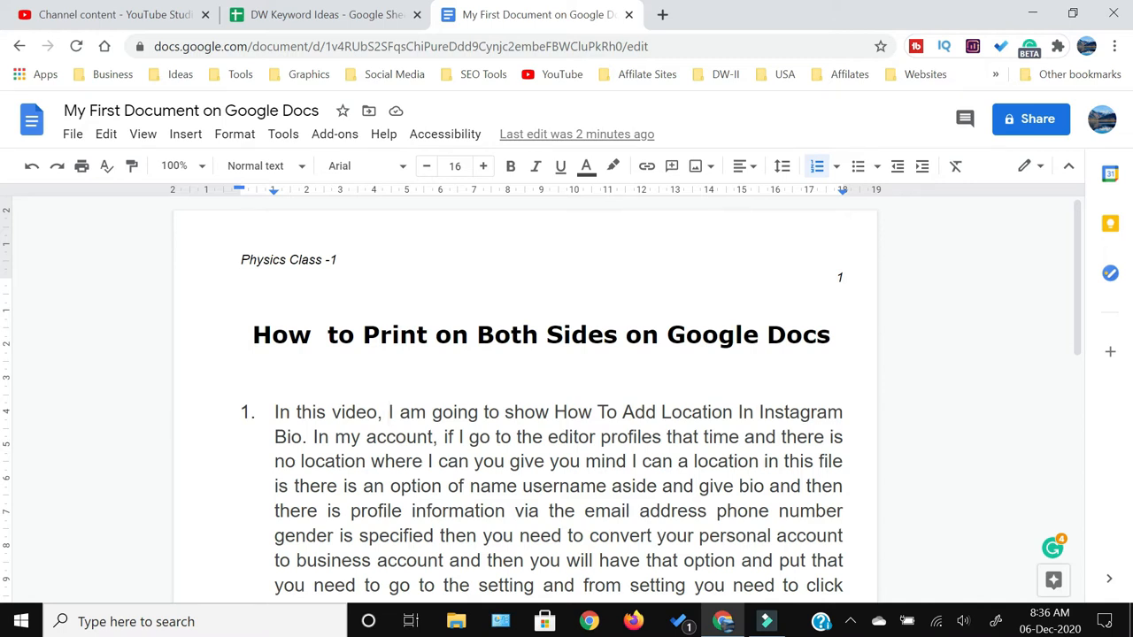
Bring up the document's print settings once and close them without printing
left_click(390, 412)
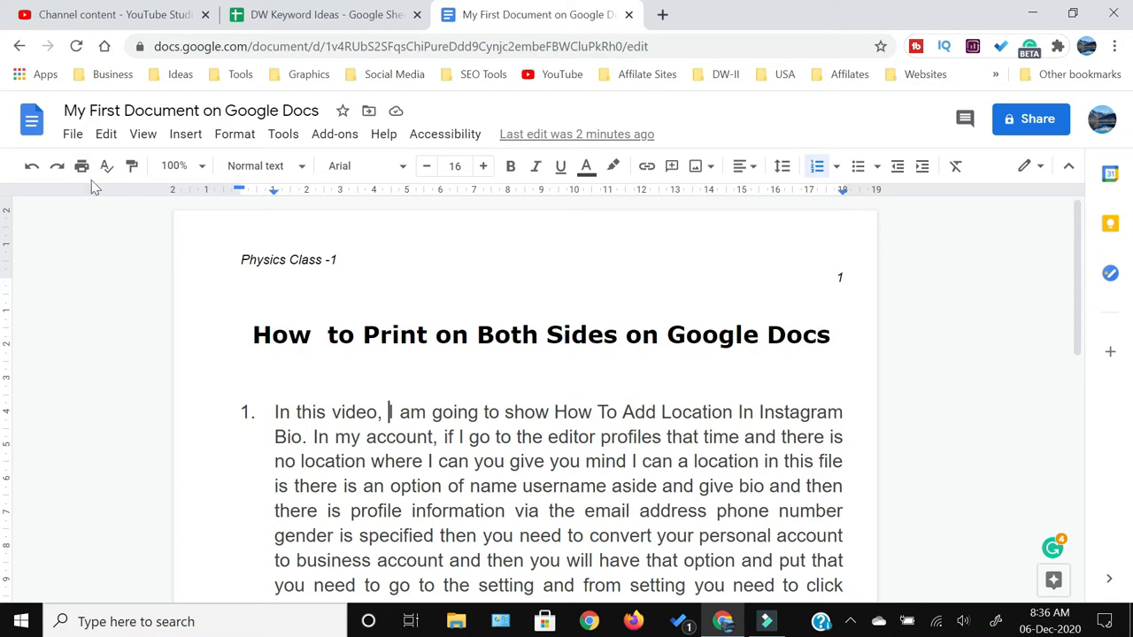
left_click(57, 166)
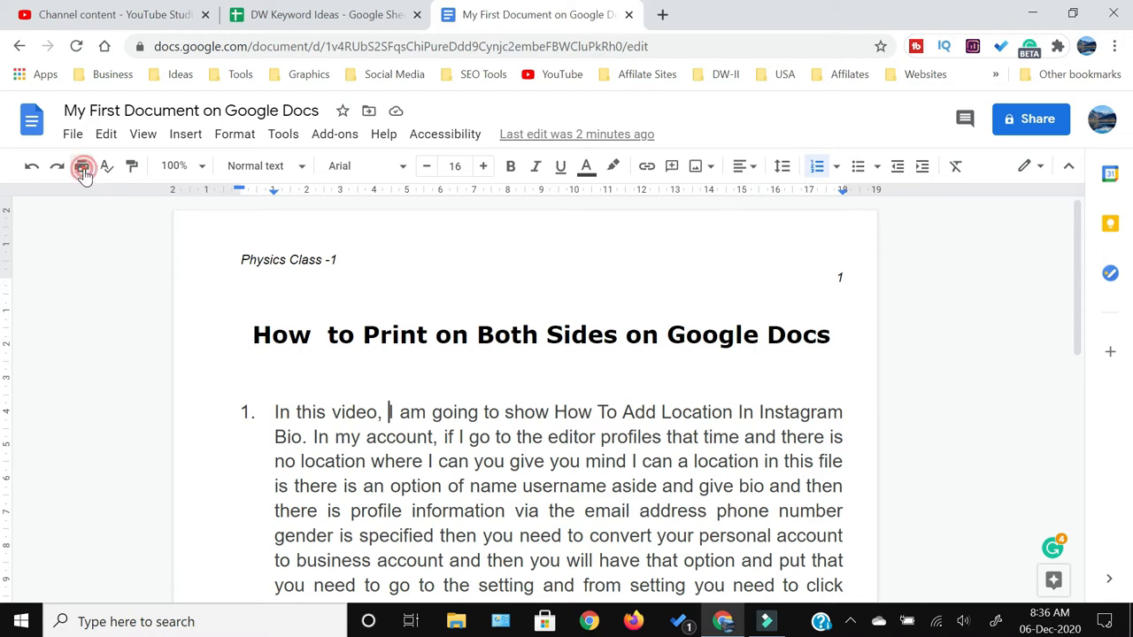
left_click(82, 166)
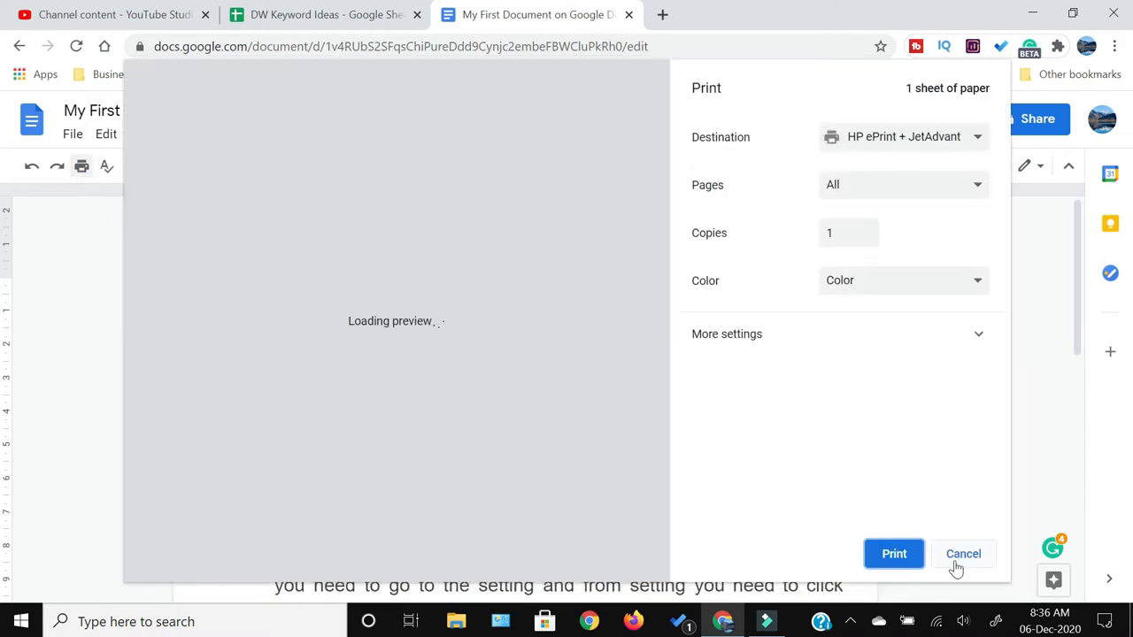
left_click(964, 553)
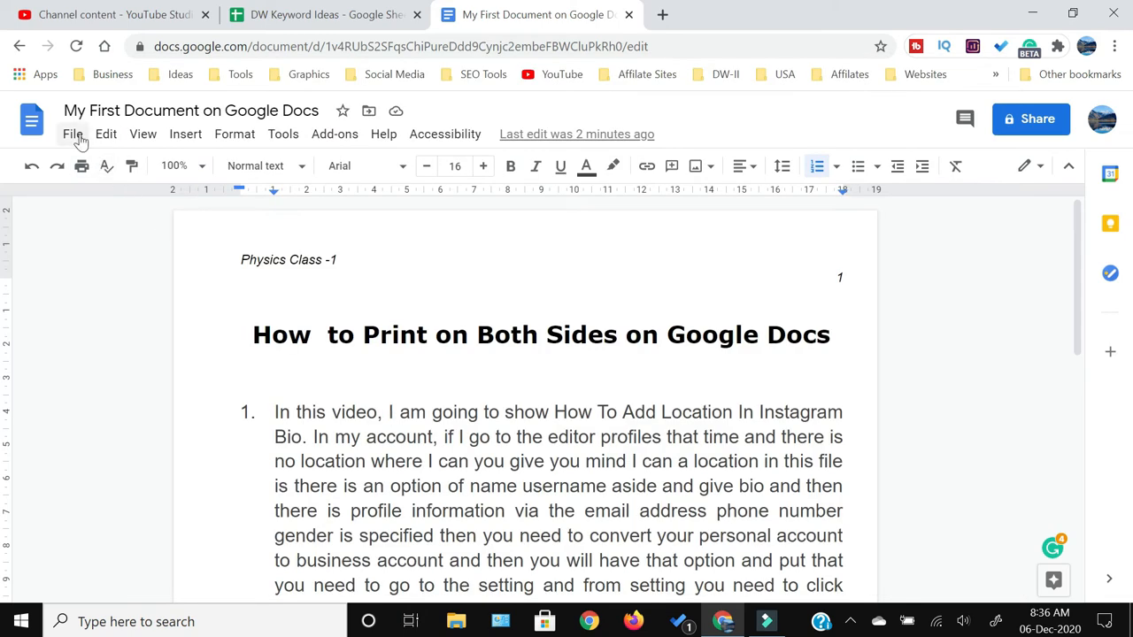
left_click(72, 133)
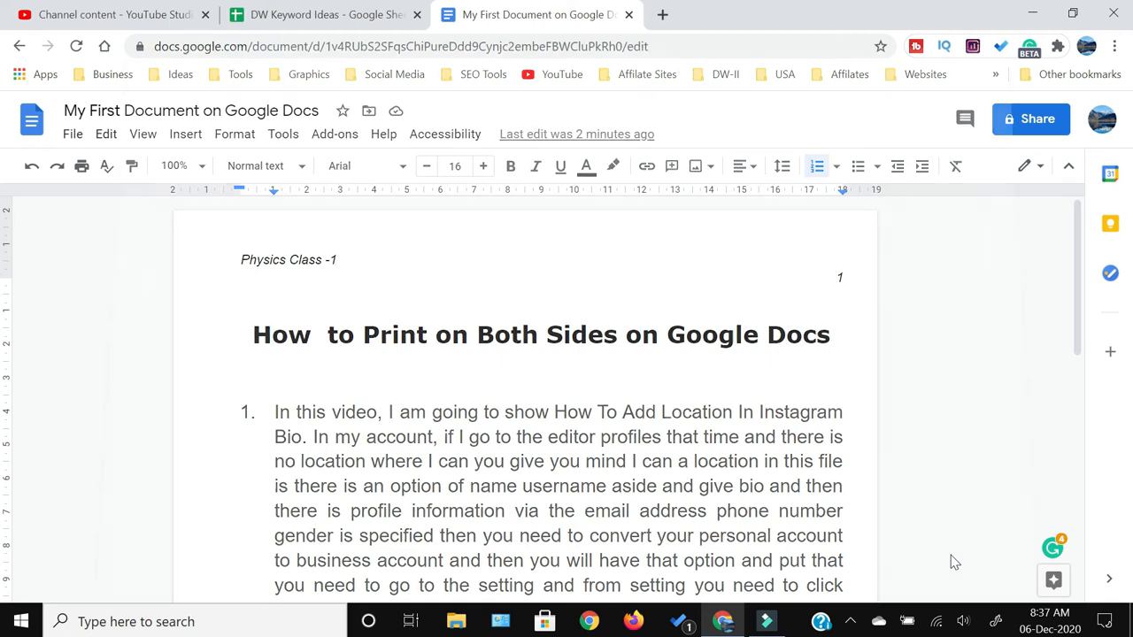
Reopen the print settings with Pages at All and Color set to Black and white
left_click(80, 166)
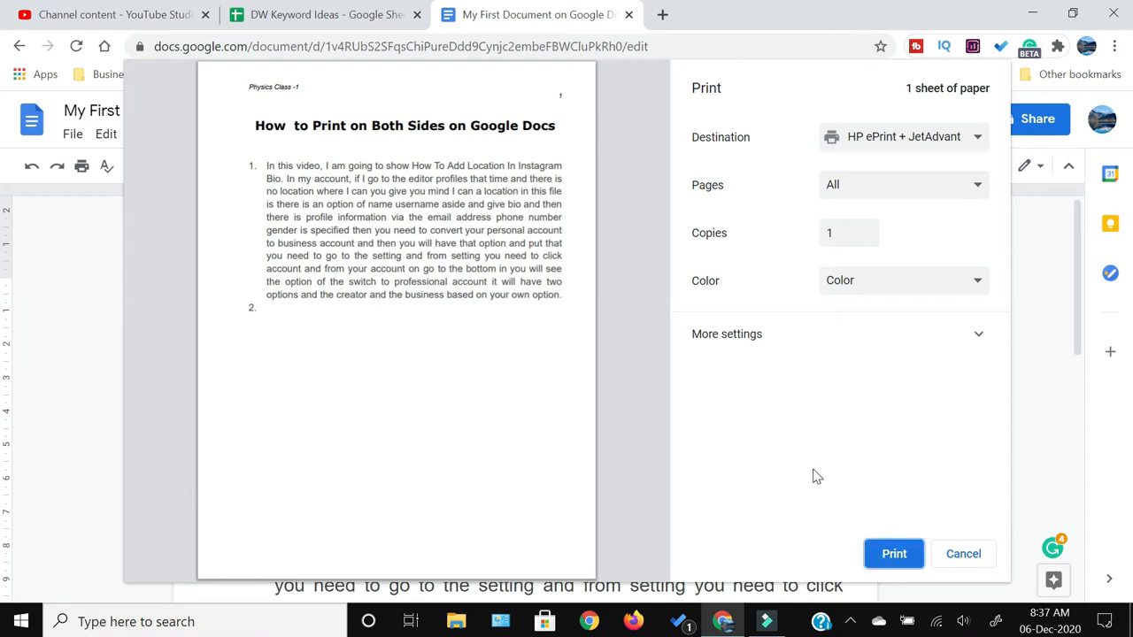
mouse_move(860, 141)
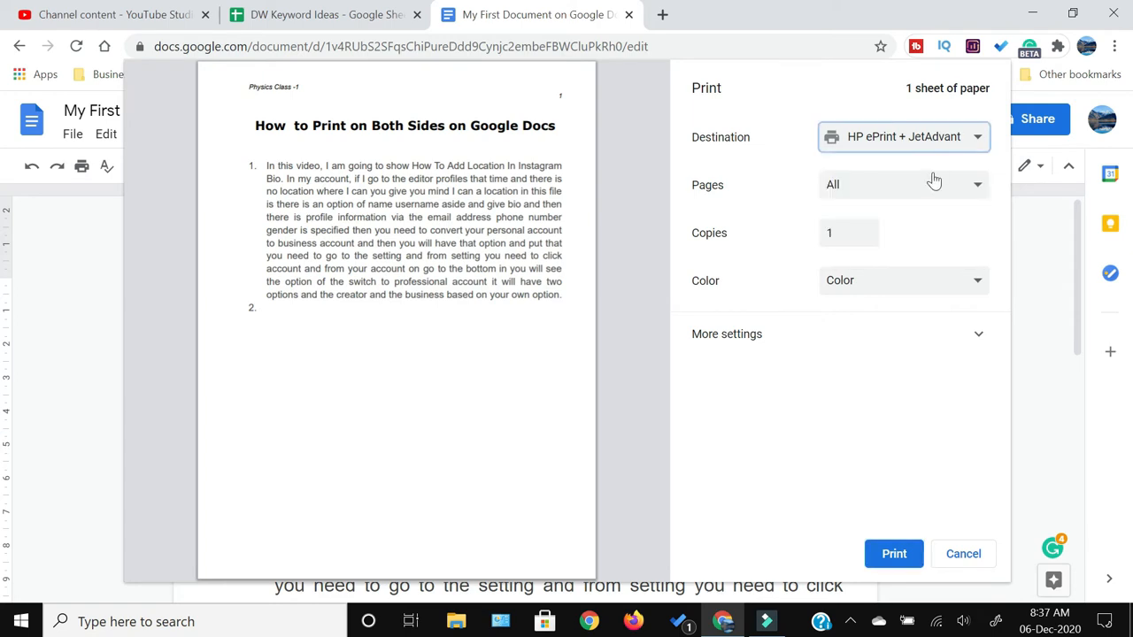
left_click(903, 184)
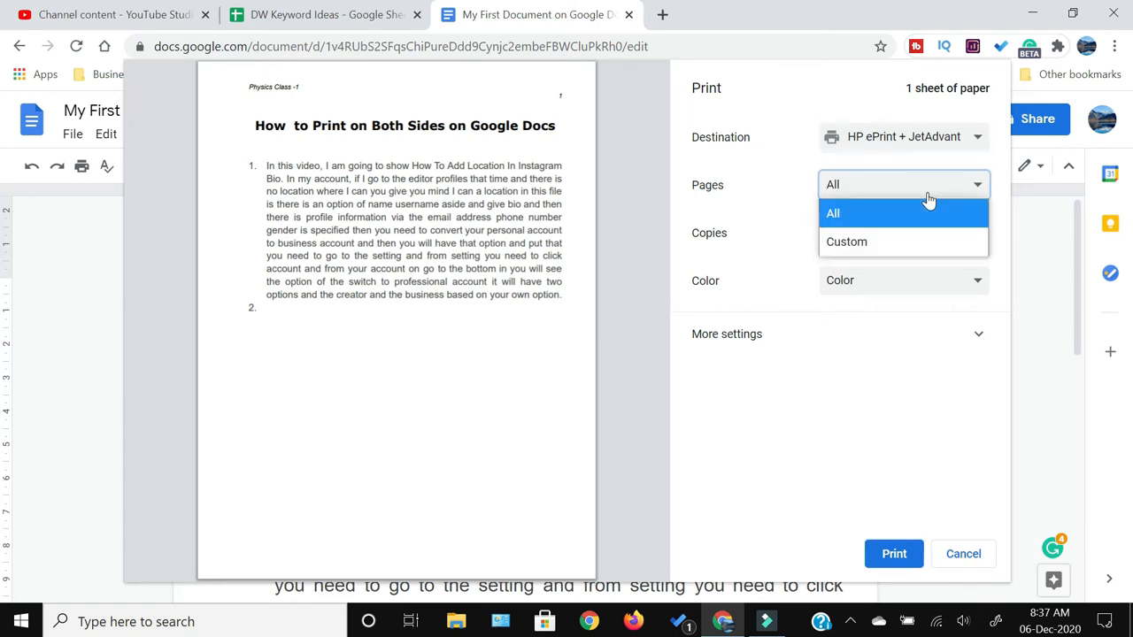
left_click(833, 212)
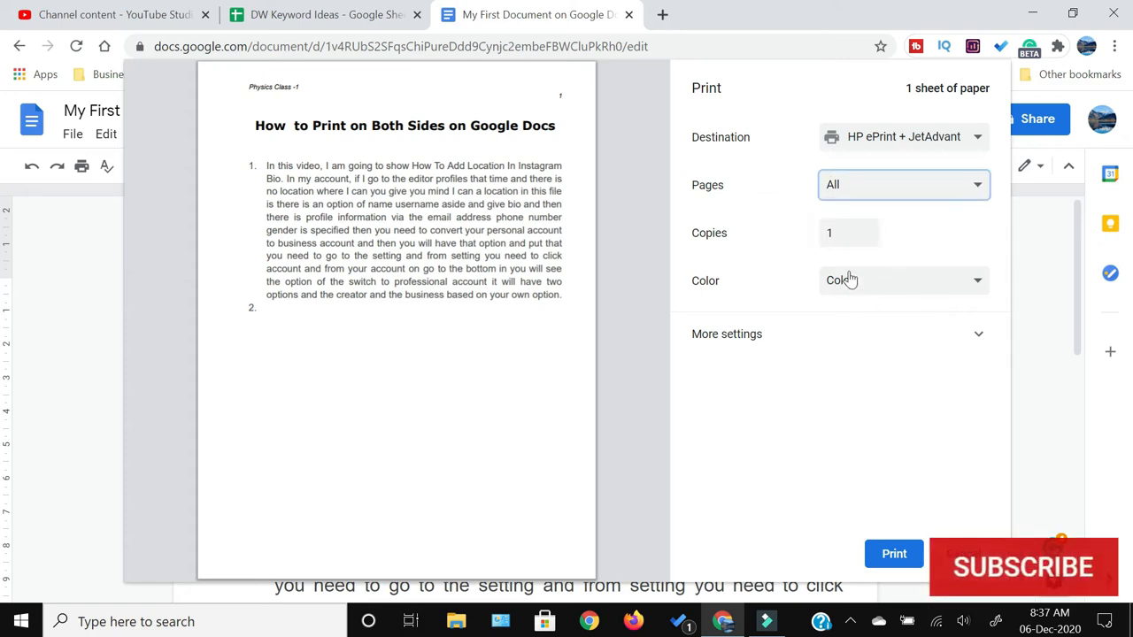
left_click(903, 281)
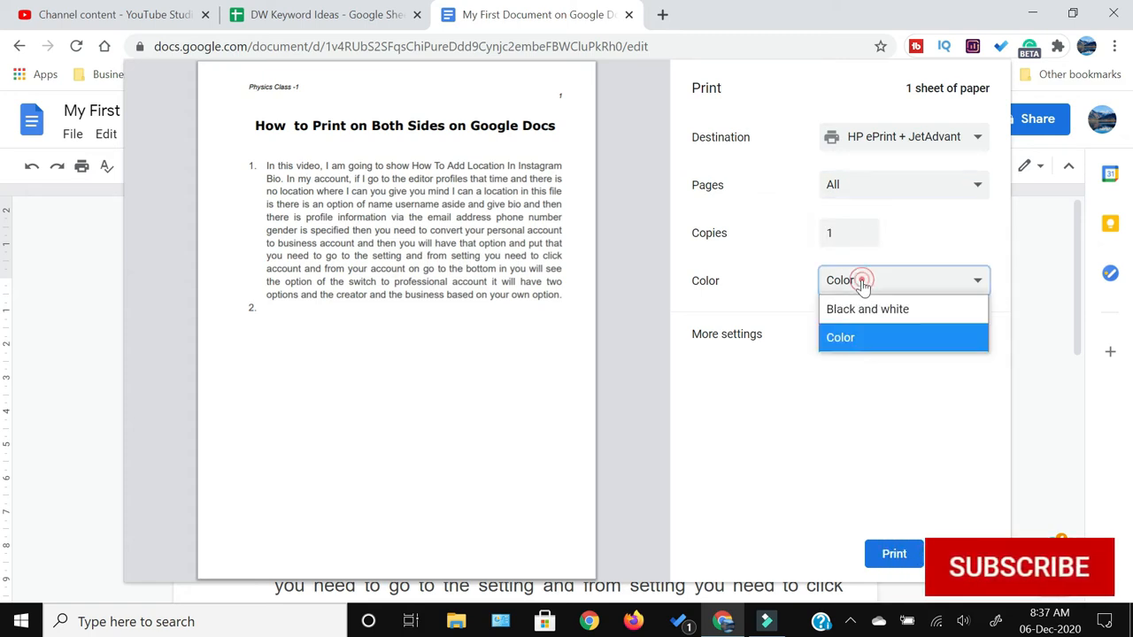
left_click(867, 309)
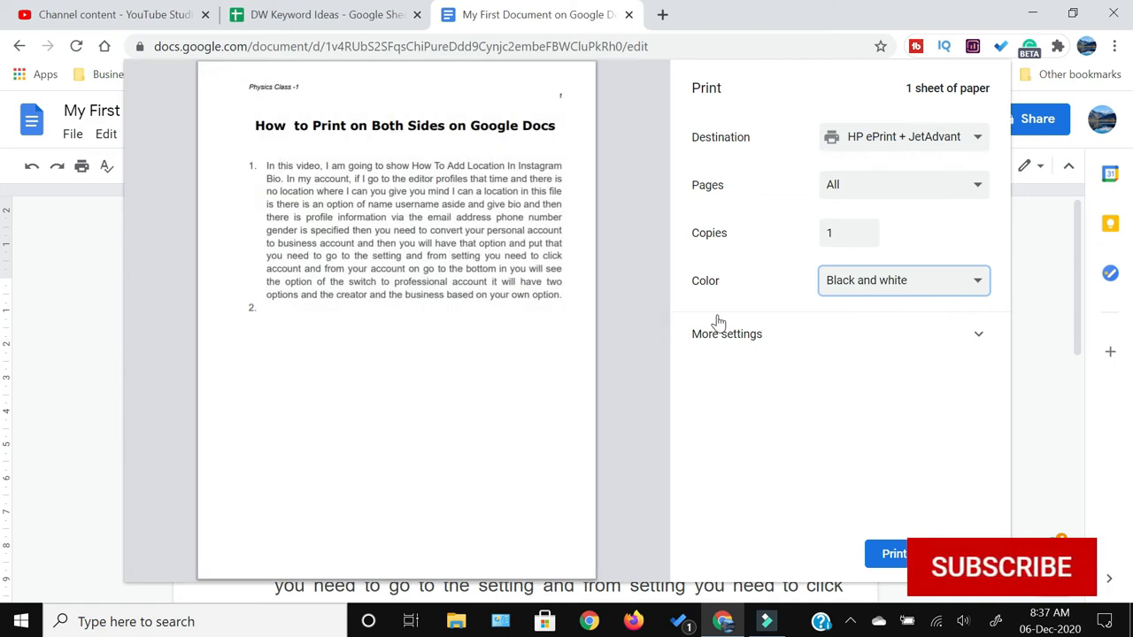
Expand More settings and try paper size Legal before returning it to Letter
left_click(727, 334)
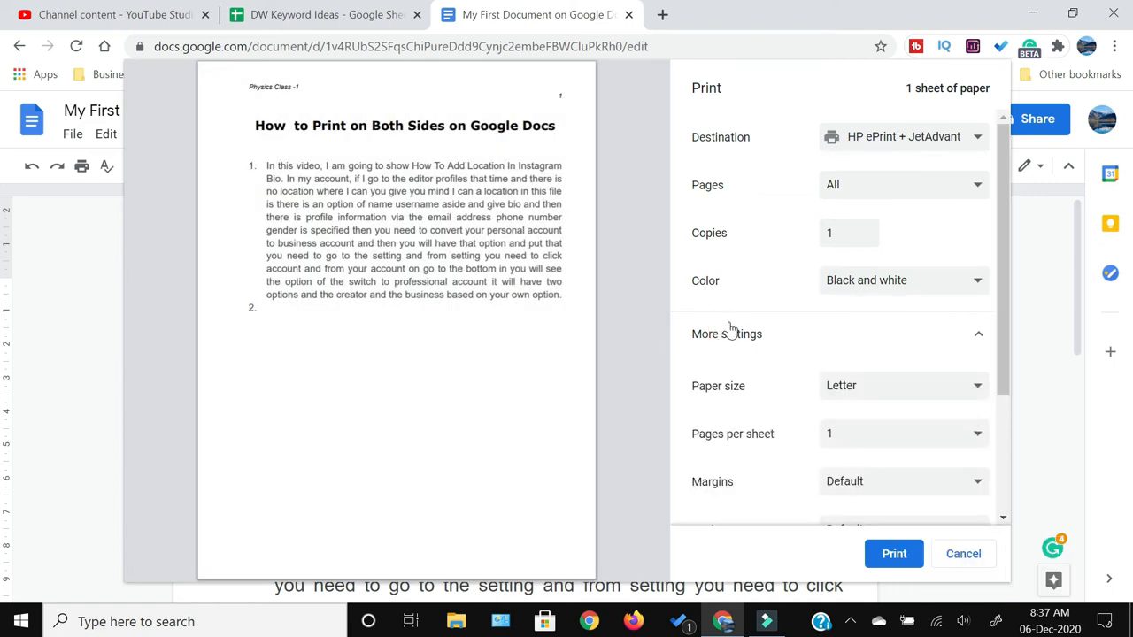
scroll("down", 3)
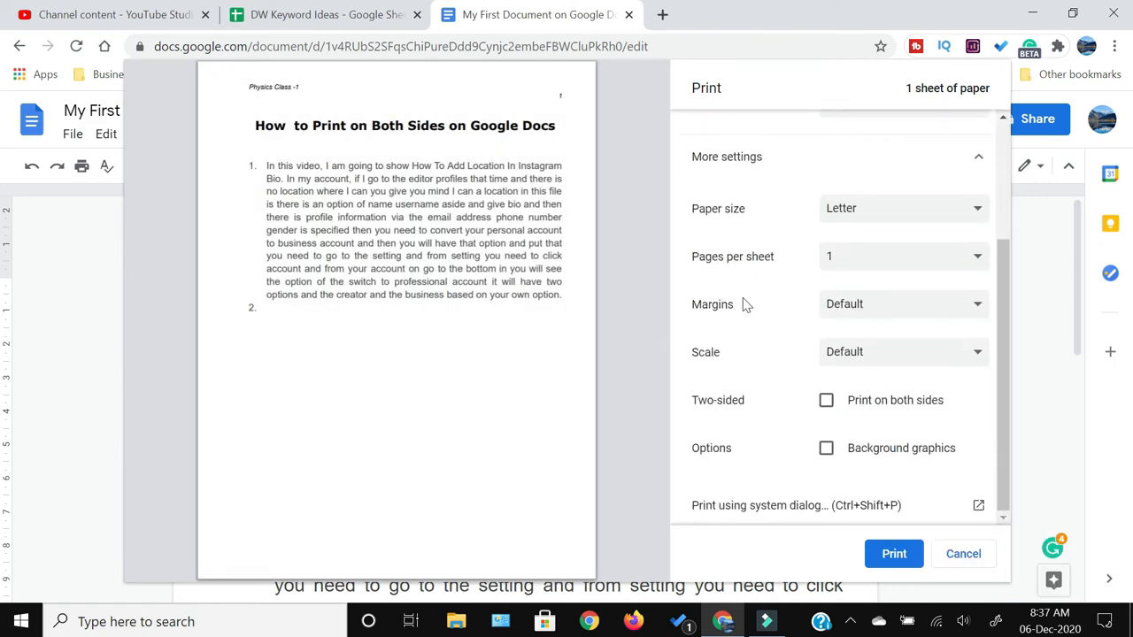
mouse_move(715, 200)
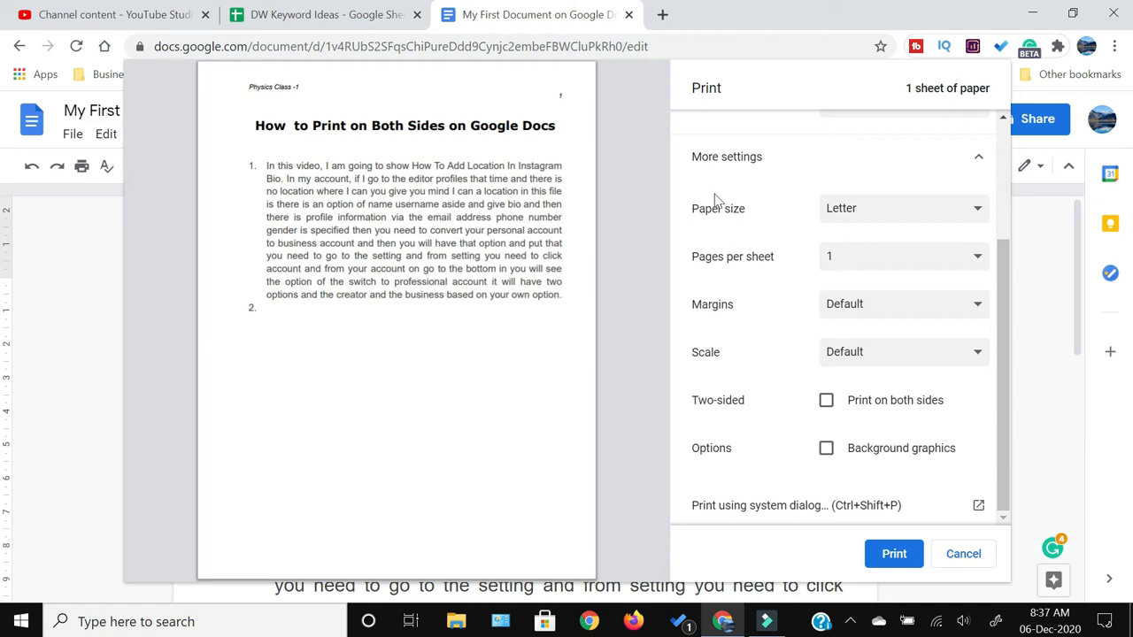
left_click(903, 208)
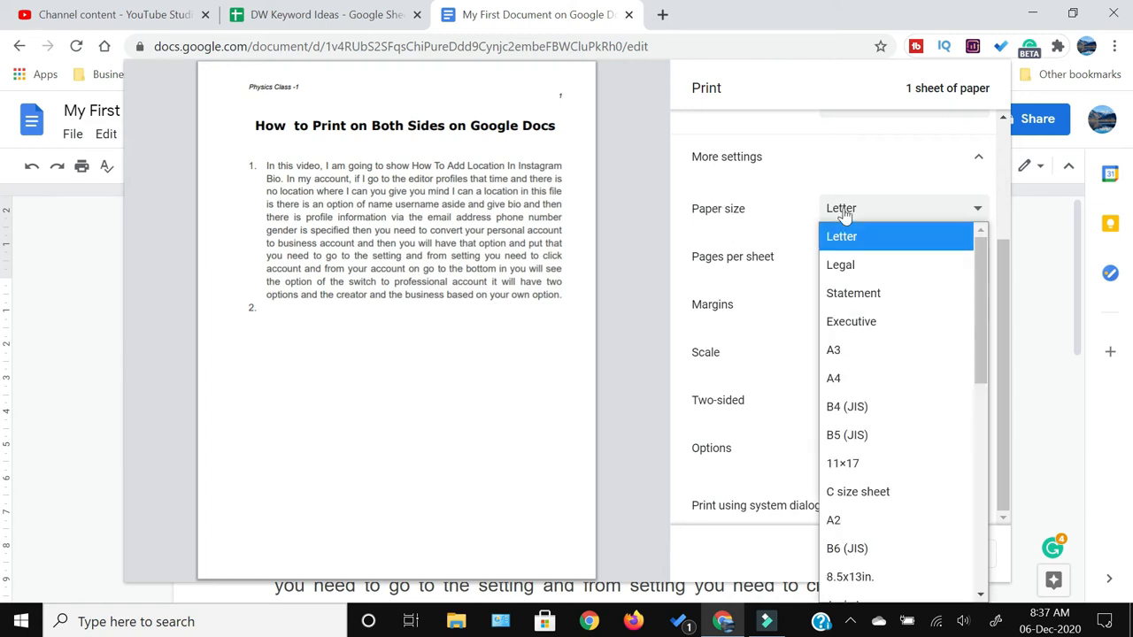
mouse_move(840, 265)
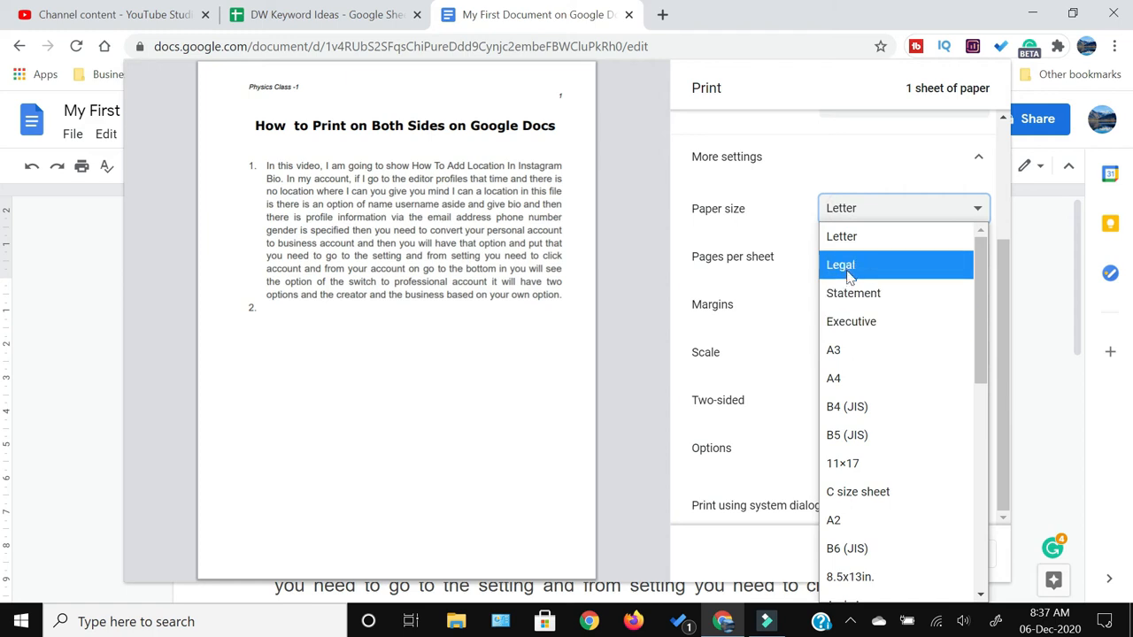
left_click(840, 265)
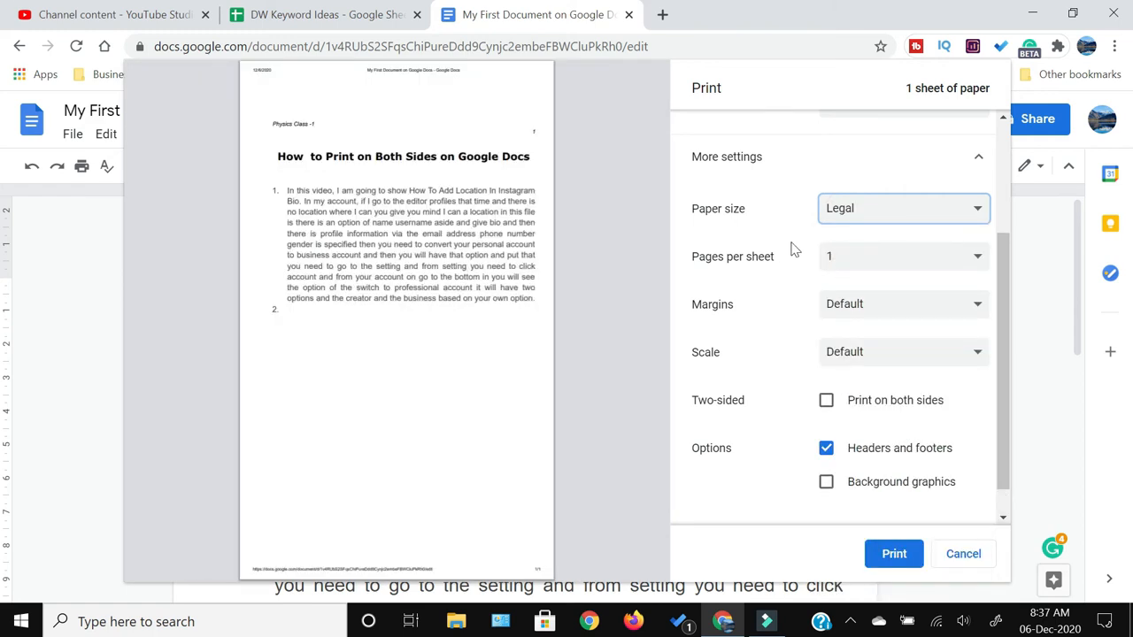
left_click(903, 208)
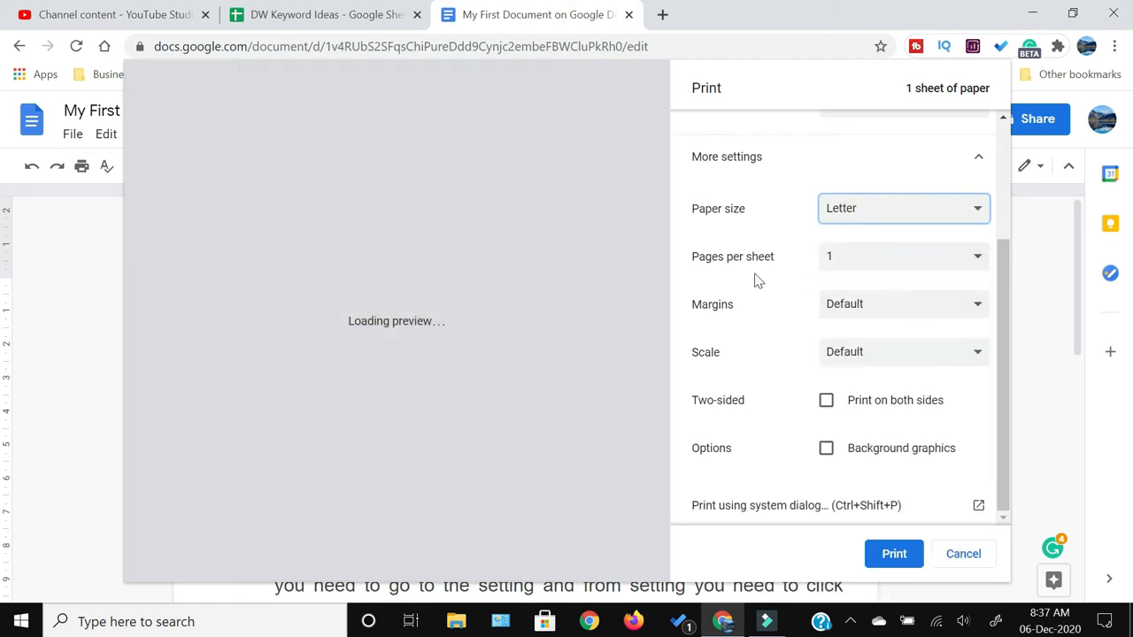
left_click(902, 256)
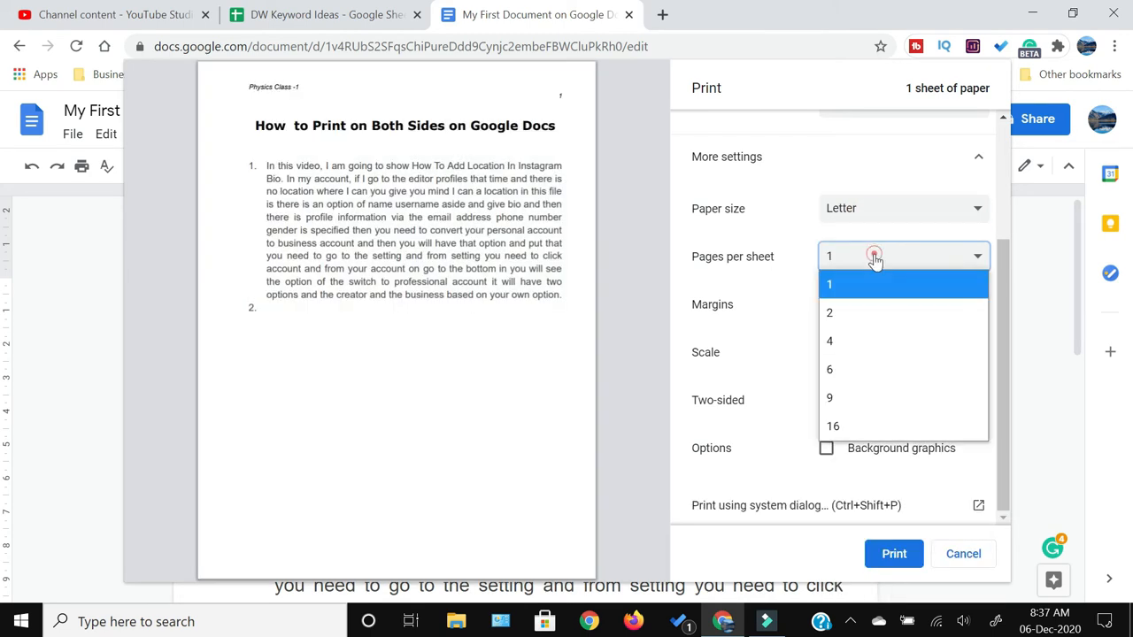
left_click(829, 313)
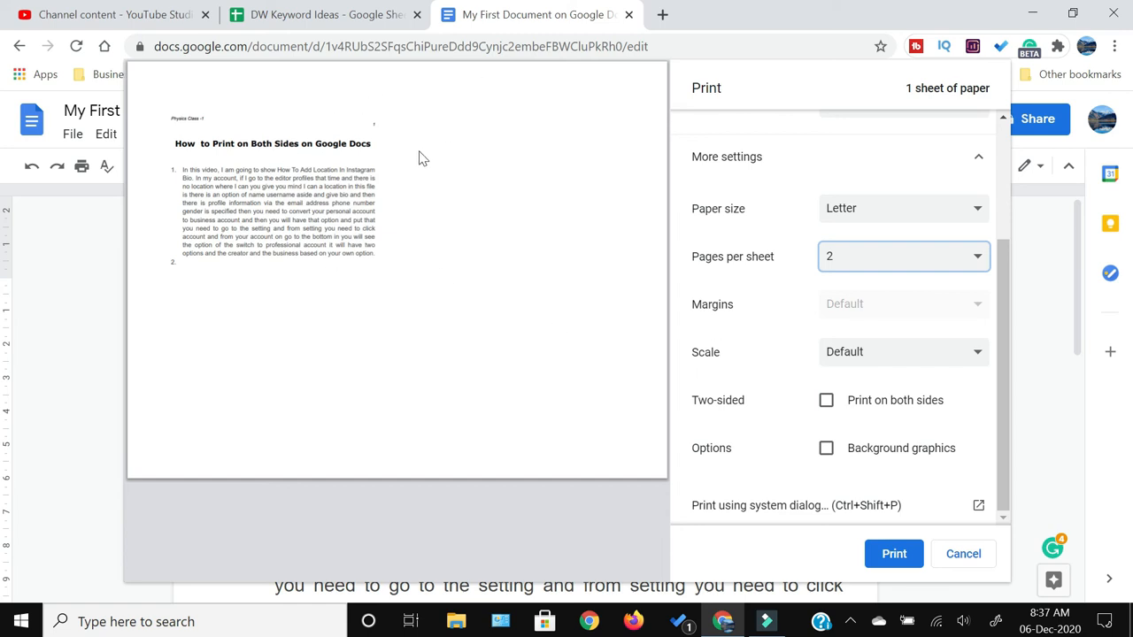
mouse_move(768, 309)
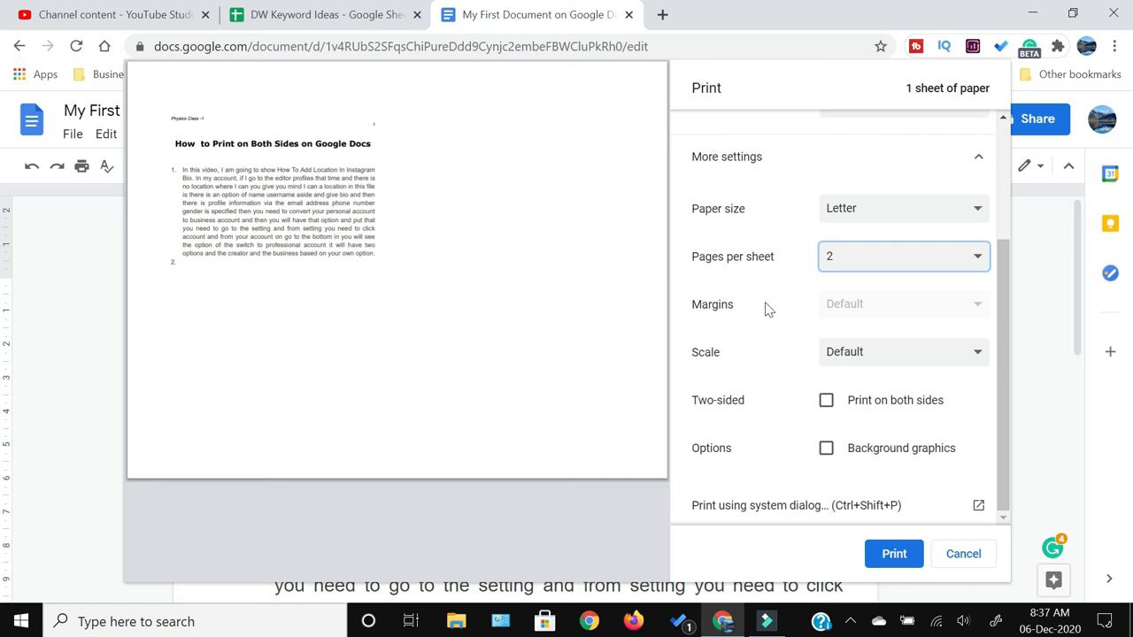
left_click(903, 256)
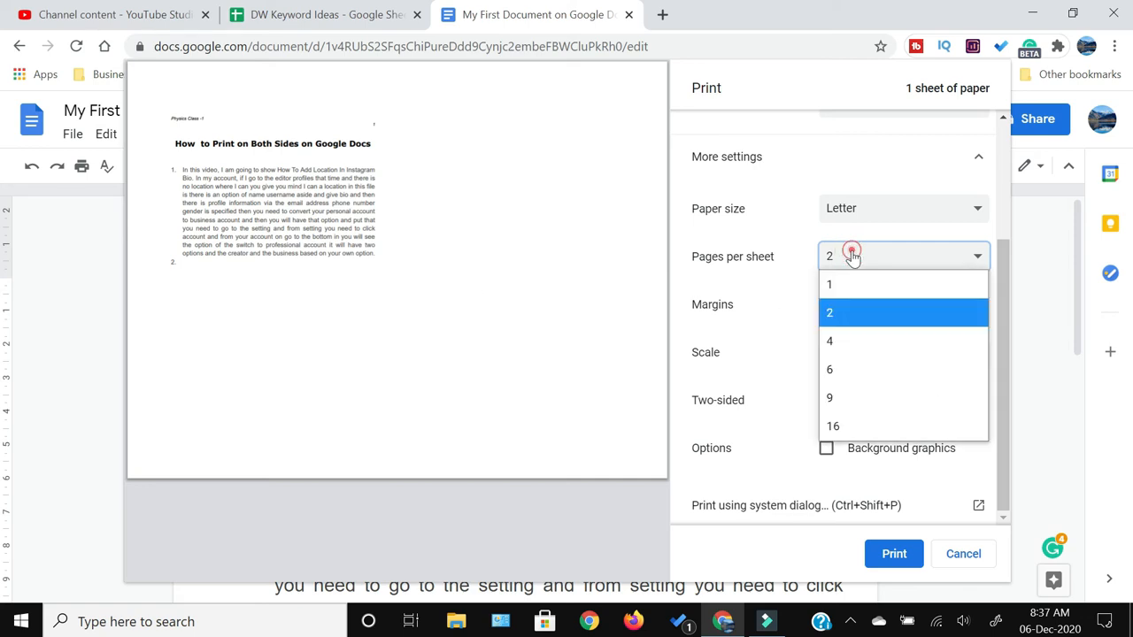
left_click(830, 283)
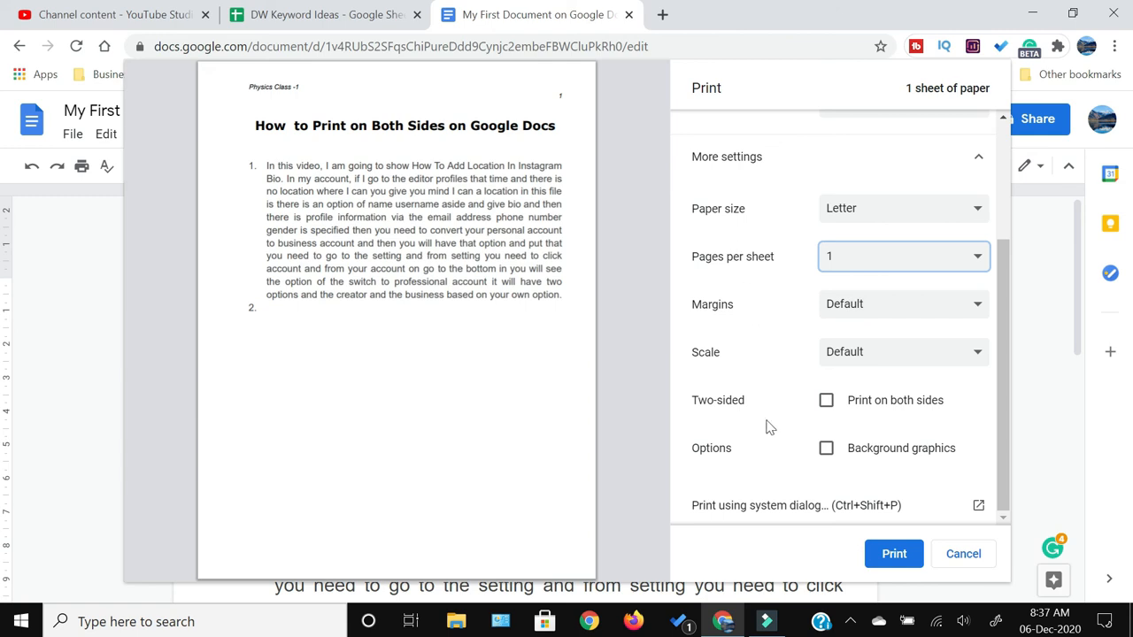
Tick Print on both sides so two-sided printing is enabled
left_click(826, 400)
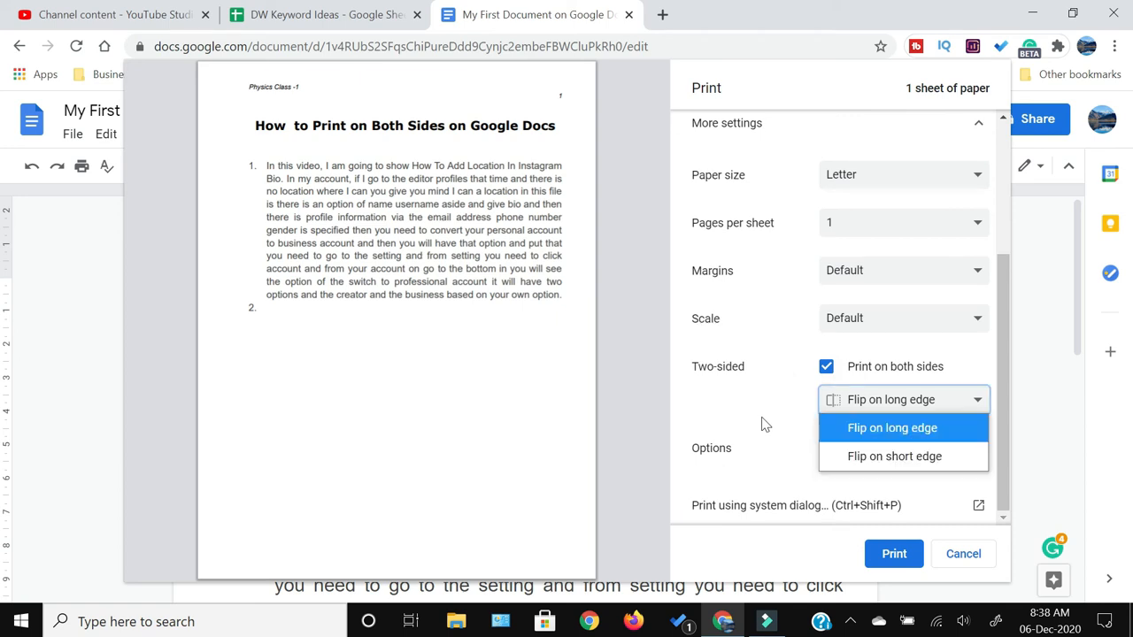
mouse_move(889, 407)
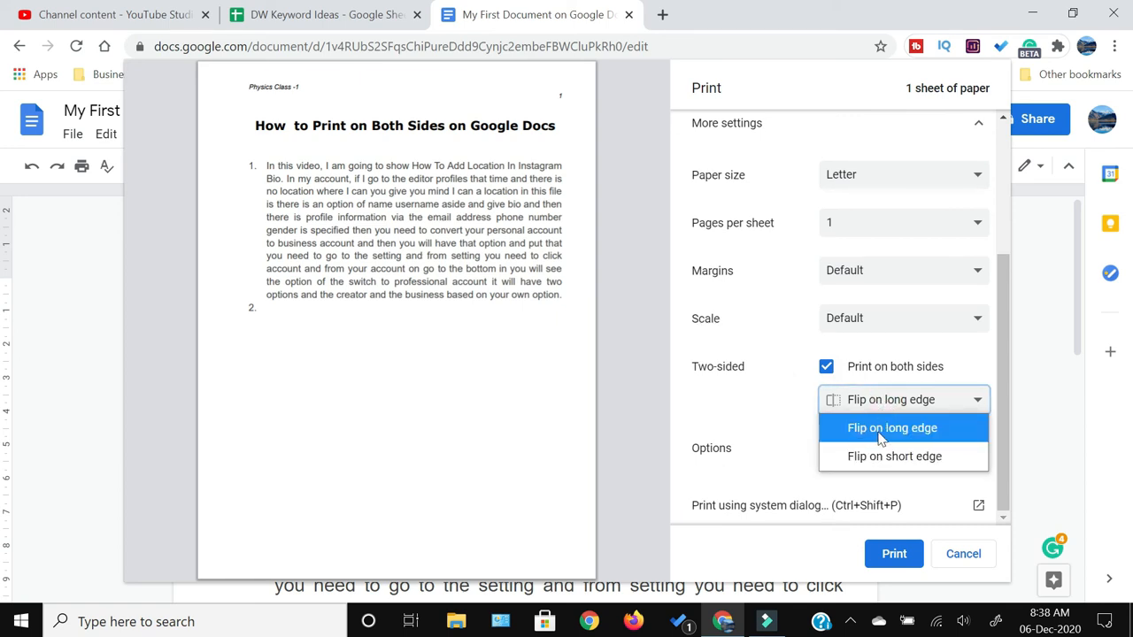
mouse_move(894, 456)
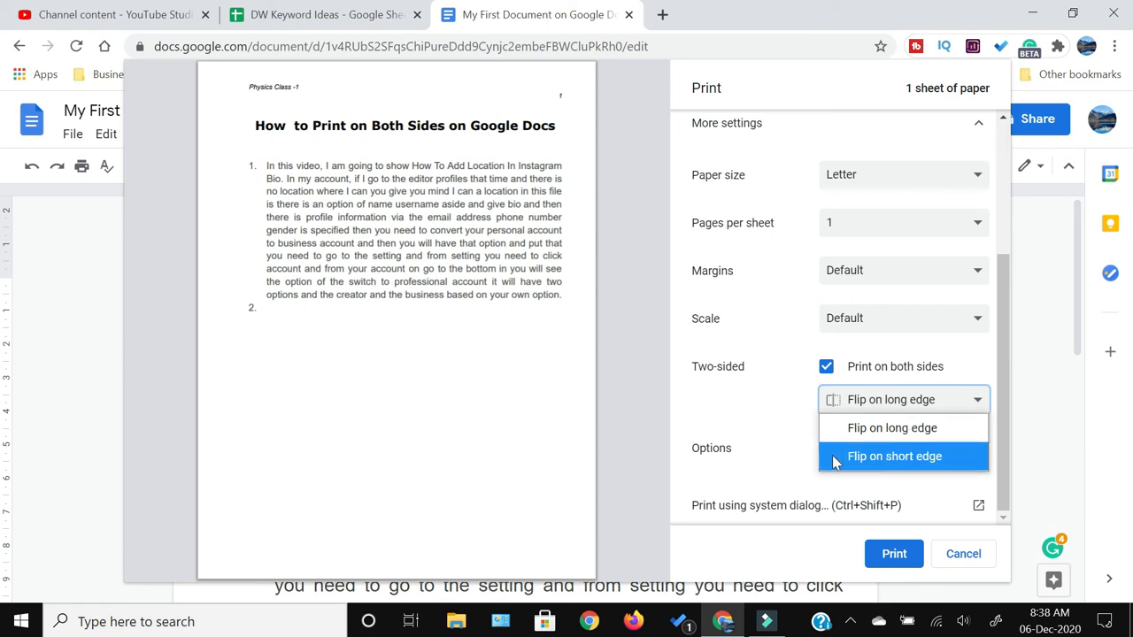